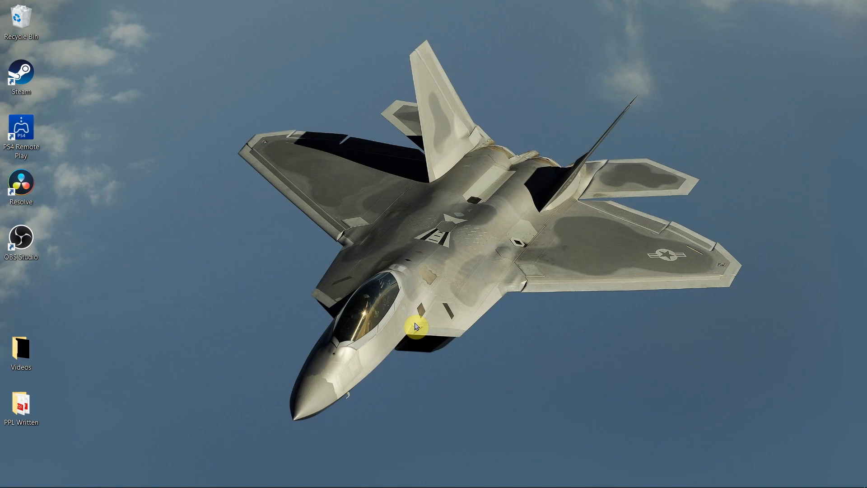
mouse_move(774, 112)
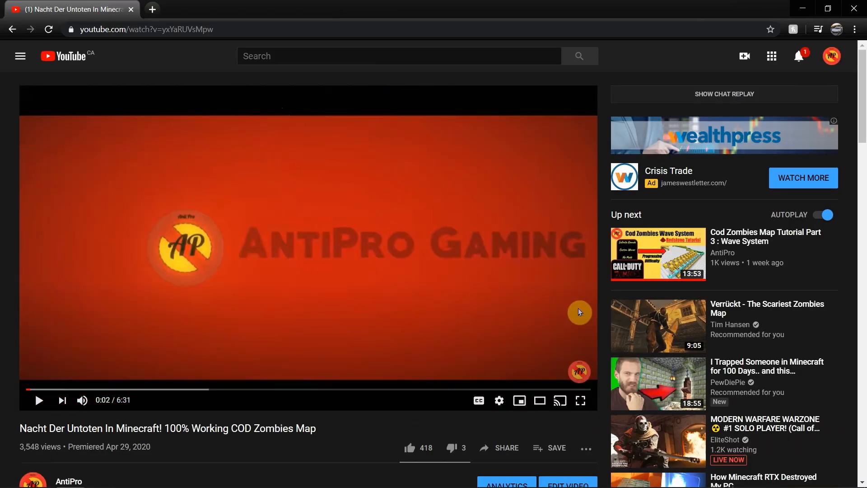
- Follow the Google Drive download link for the Nacht Der Untoten map in the video description
scroll(down, 3)
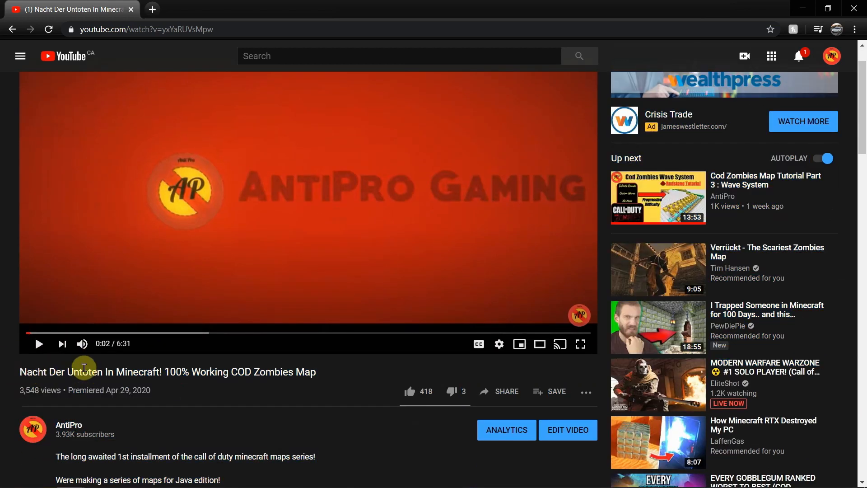
mouse_move(66, 370)
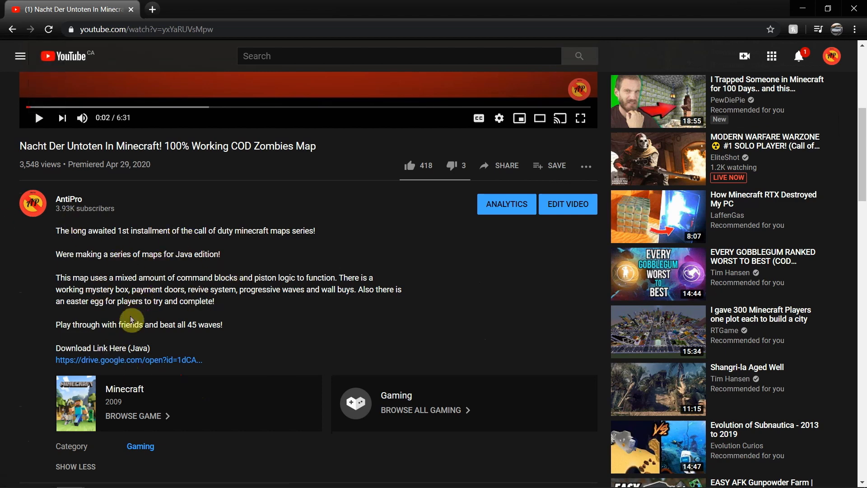
click(129, 360)
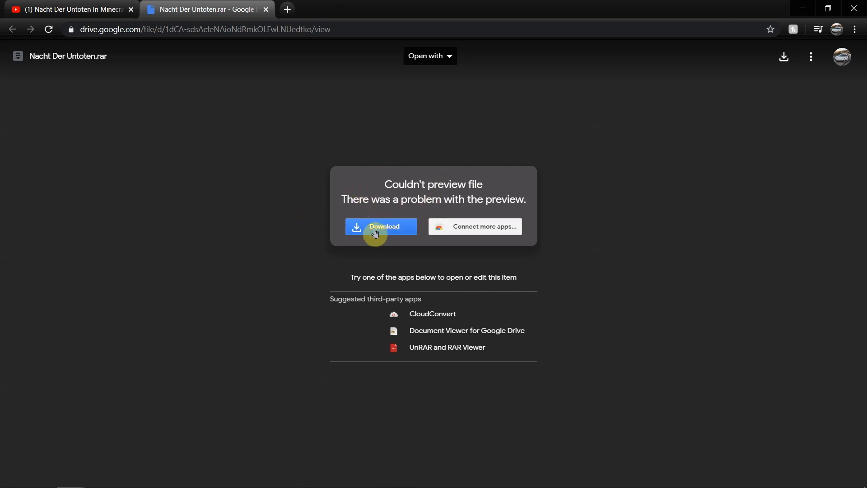
- Download Nacht Der Untoten.rar from the Drive page and minimise the browser to the desktop
click(380, 225)
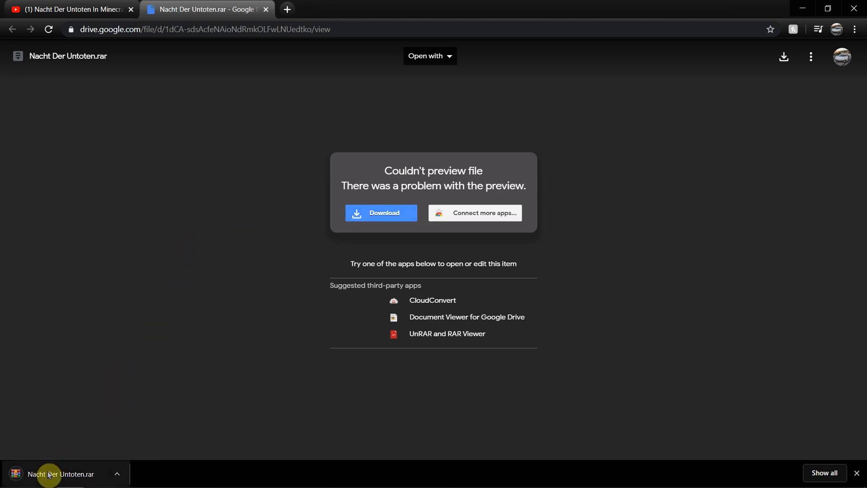
click(60, 474)
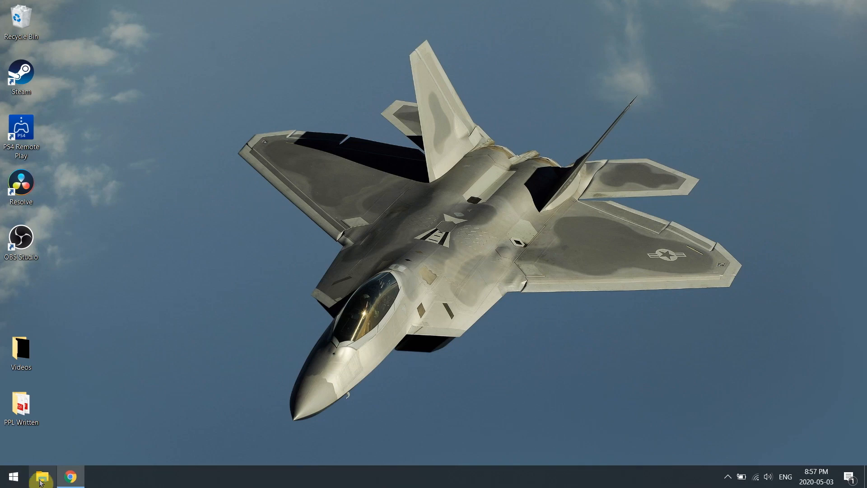
- Move Nacht Der Untoten.rar from Downloads onto the desktop and close the window
click(41, 476)
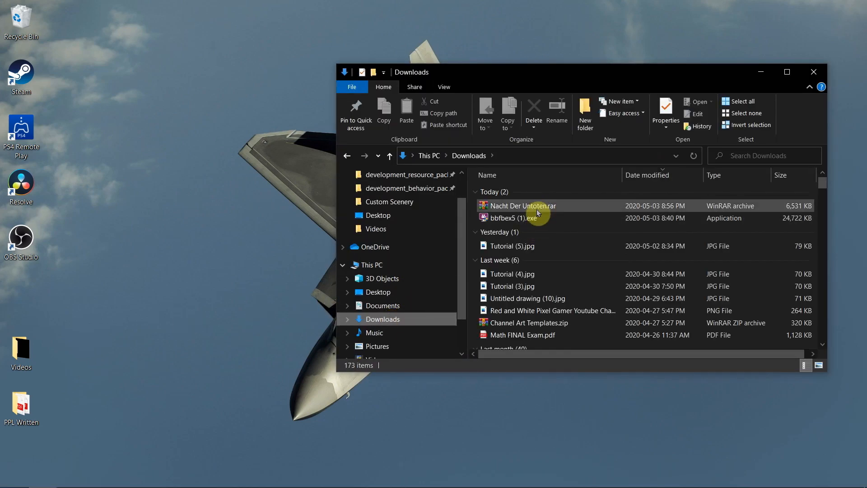
drag(521, 206, 208, 93)
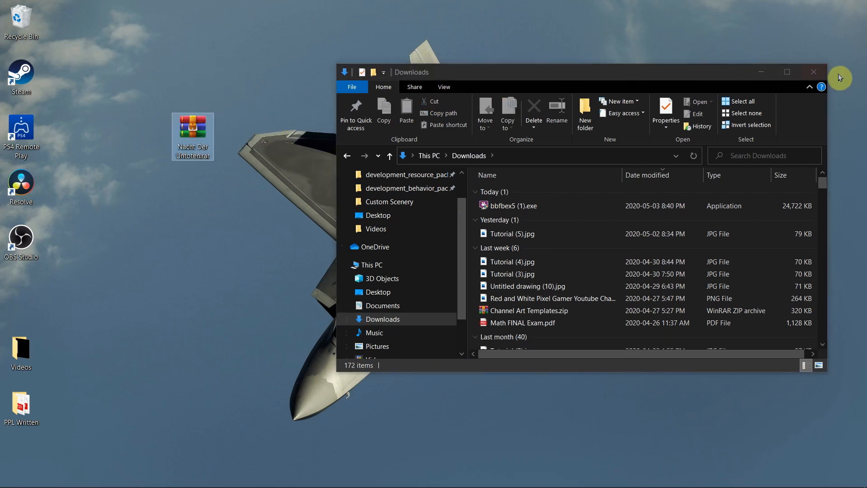
click(814, 73)
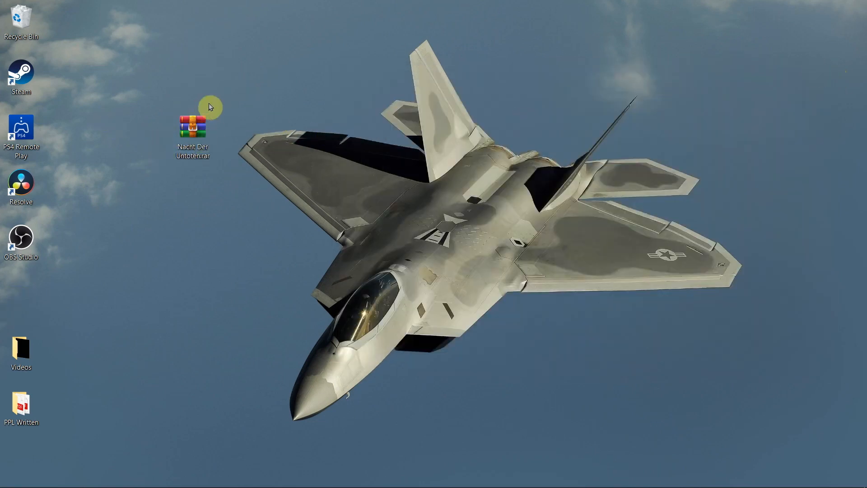
- Extract Nacht Der Untoten.rar with WinRAR into a Nacht Der Untoten folder on the desktop
right_click(193, 127)
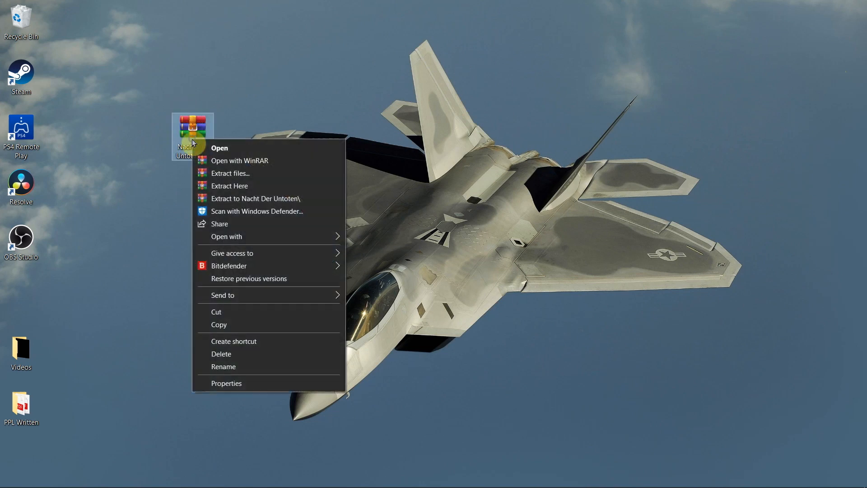
mouse_move(240, 160)
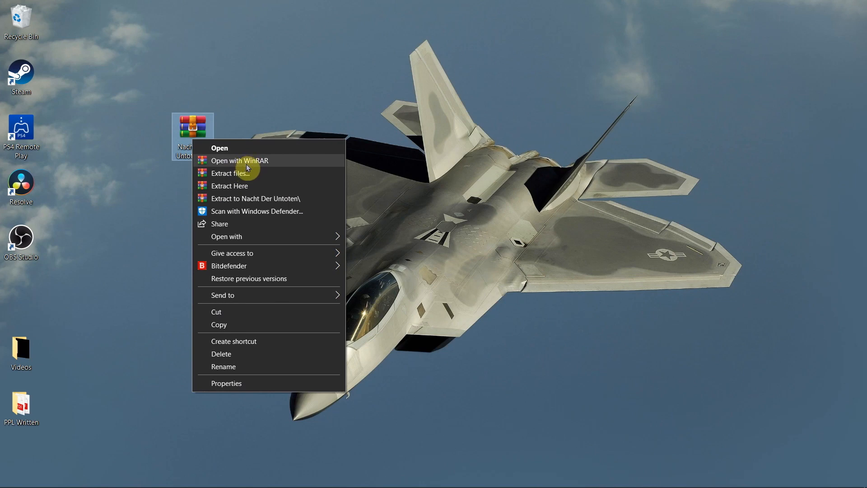
mouse_move(232, 173)
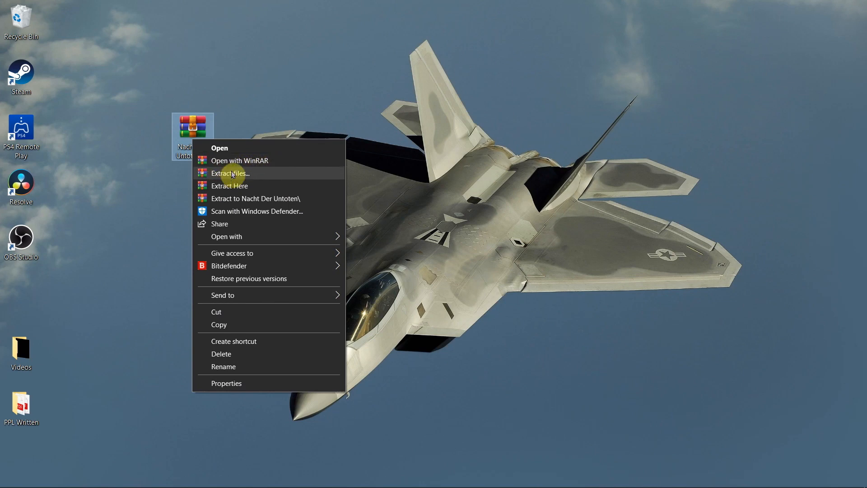
click(230, 173)
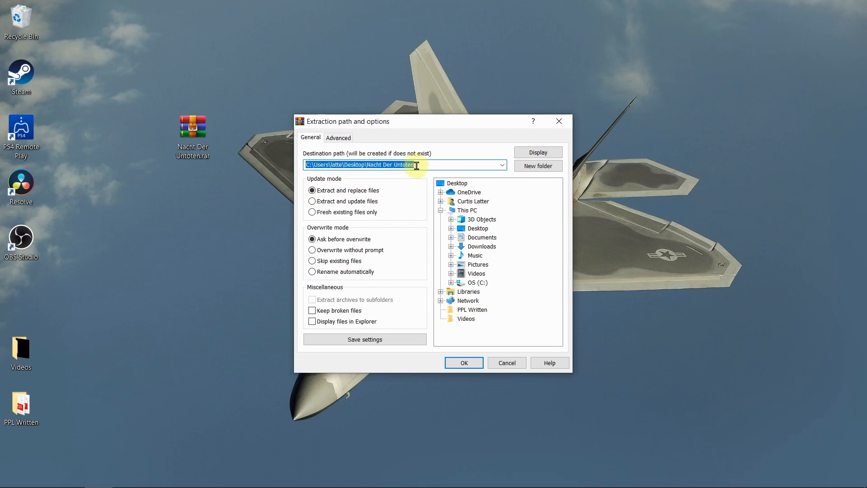
click(463, 362)
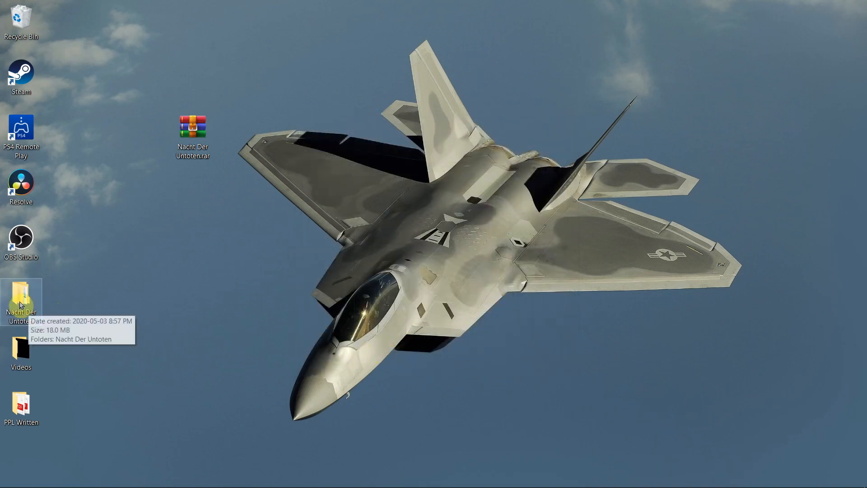
- Arrange the extracted folder on the desktop beside the archive
drag(21, 302, 192, 191)
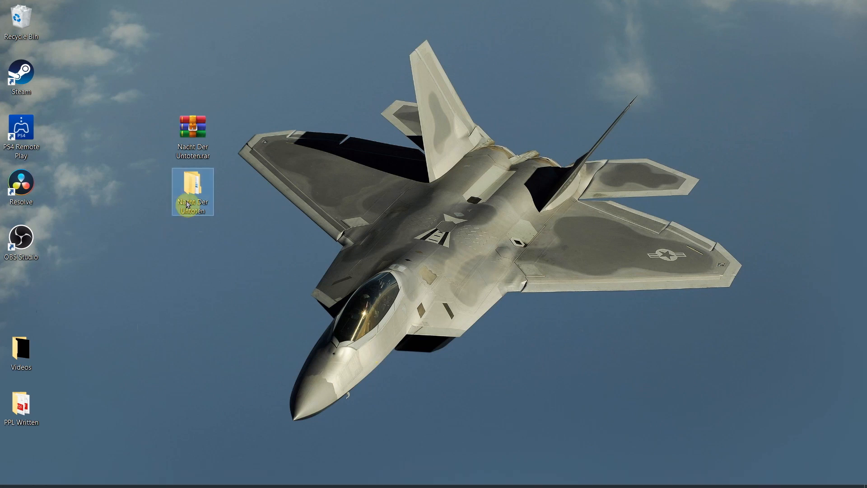
click(191, 127)
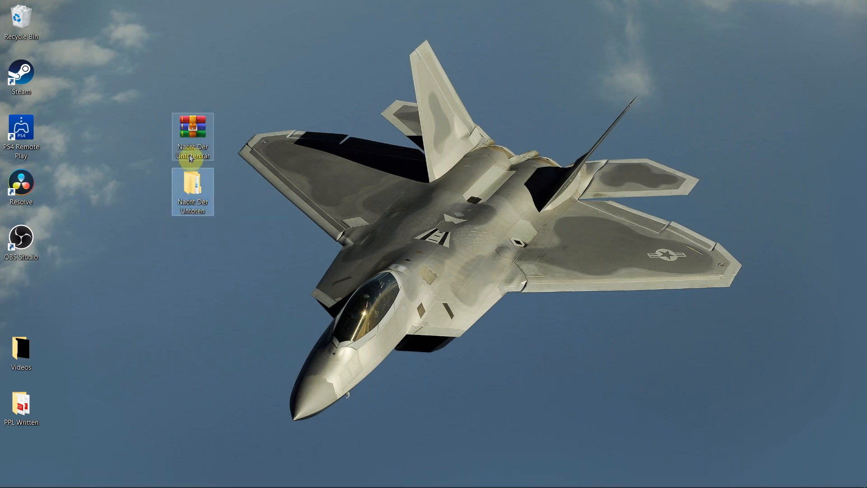
drag(192, 191, 236, 130)
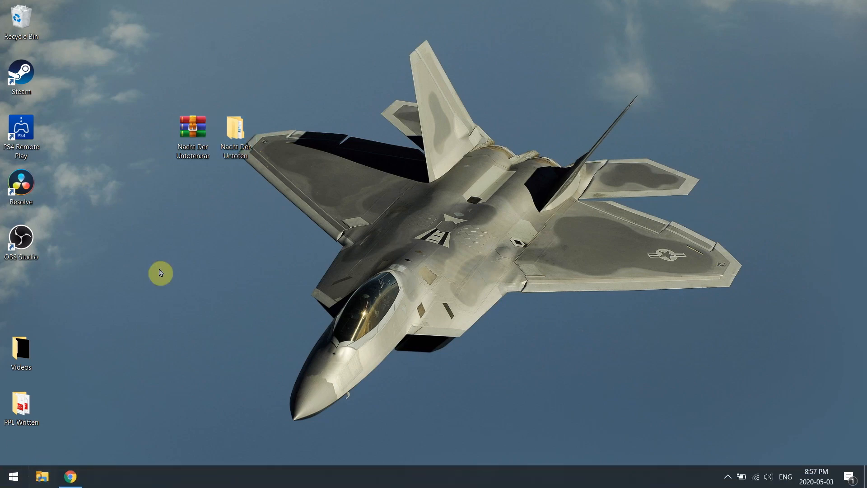
- Search This PC for .minecraft and go into its saves folder
click(43, 476)
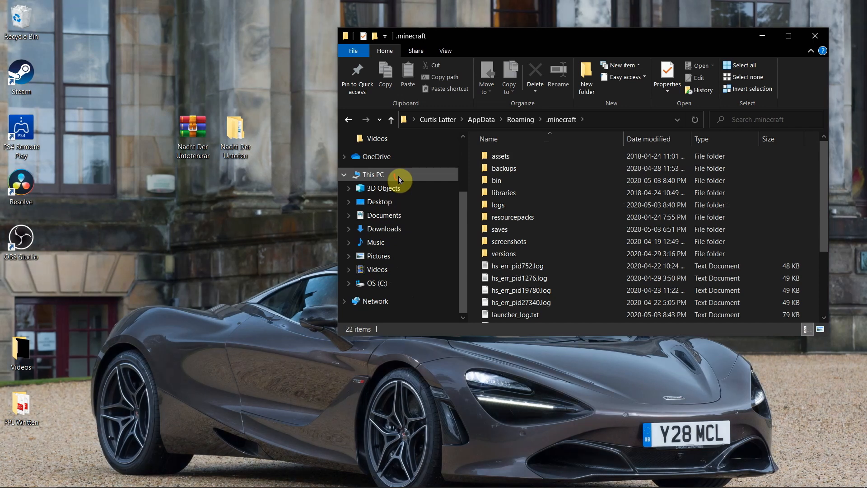
click(373, 175)
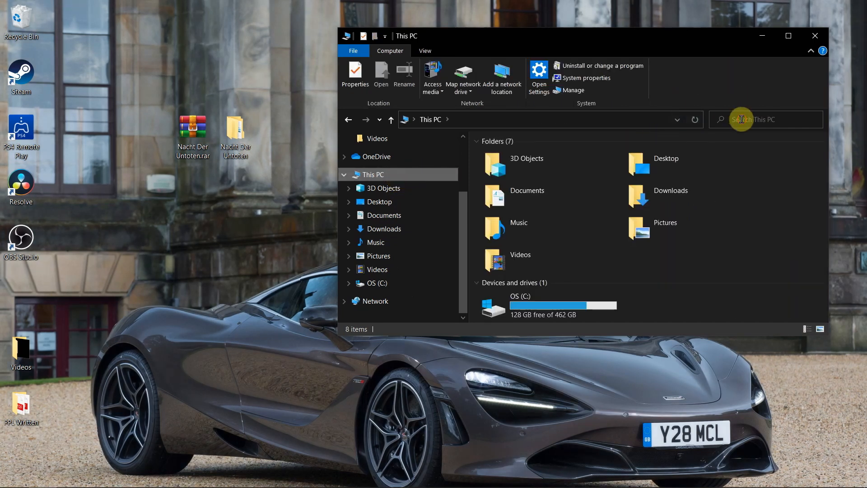
text(.minecraft)
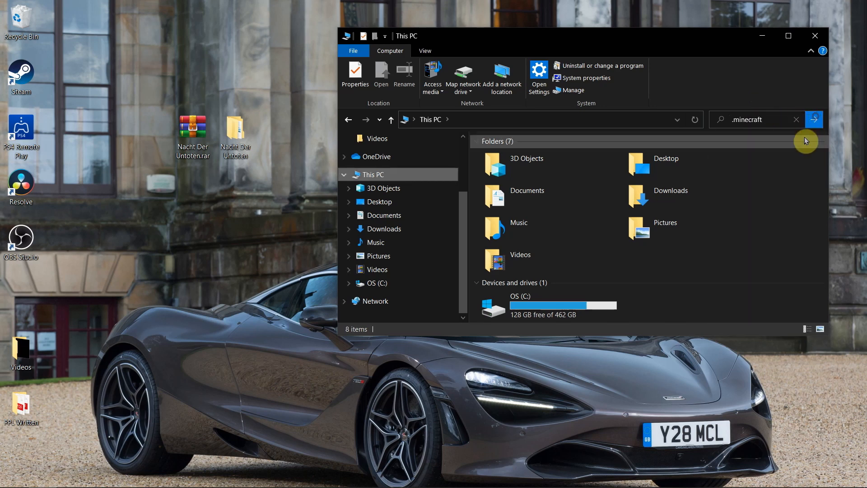
click(814, 119)
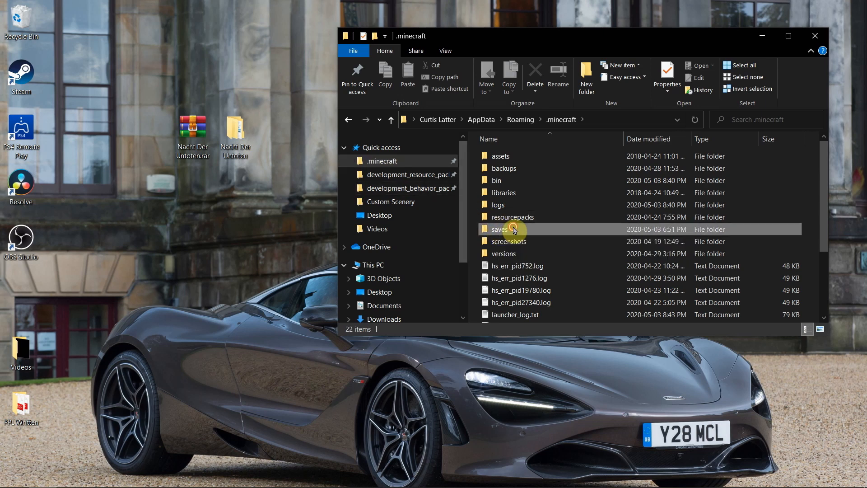
double_click(499, 228)
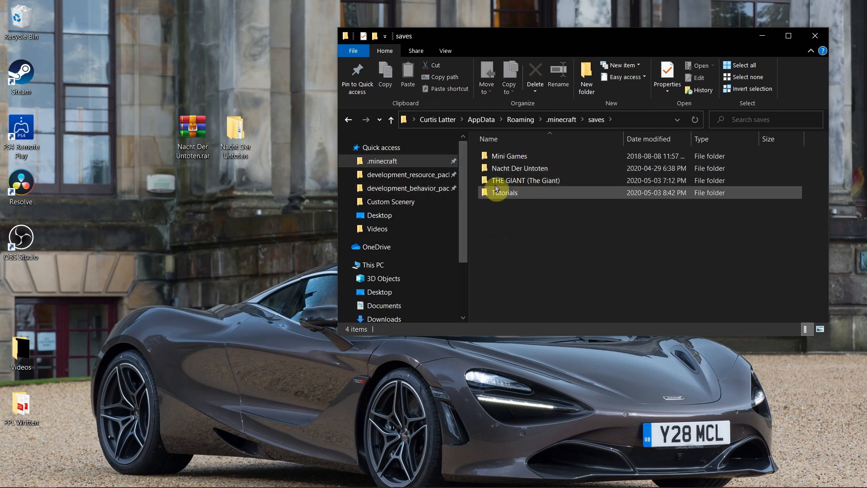
- Move the Nacht Der Untoten folder from the desktop into saves and close the window
click(508, 155)
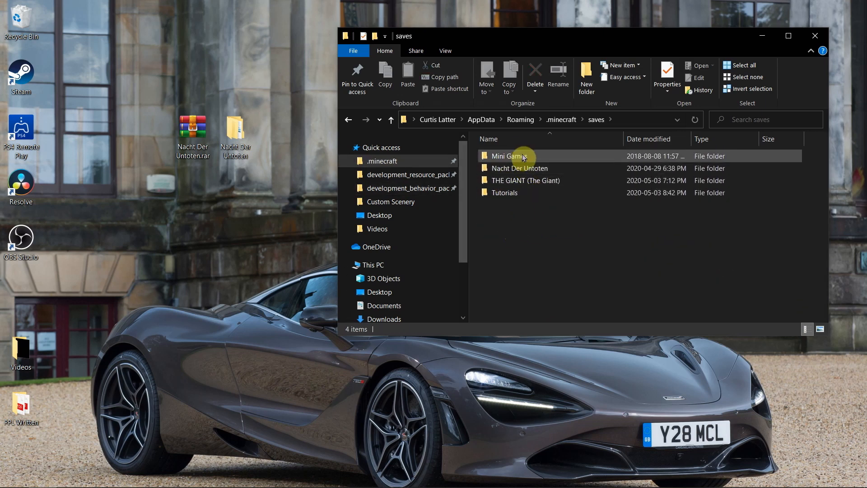
click(519, 168)
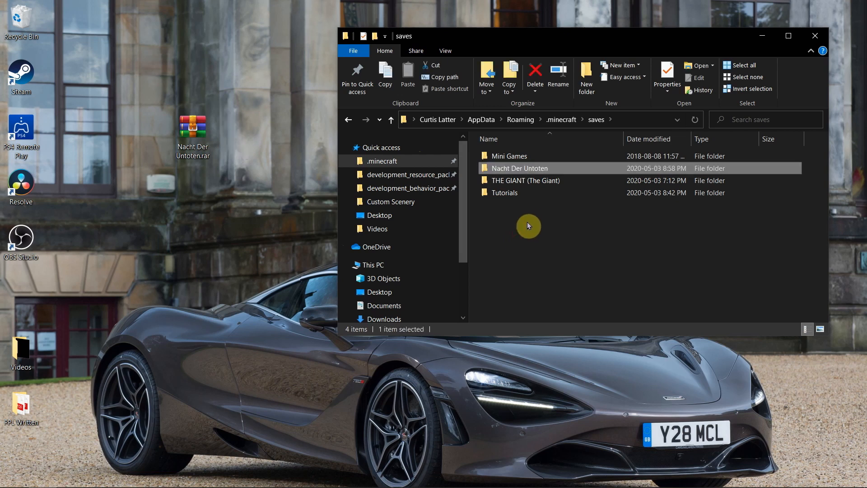
mouse_move(513, 255)
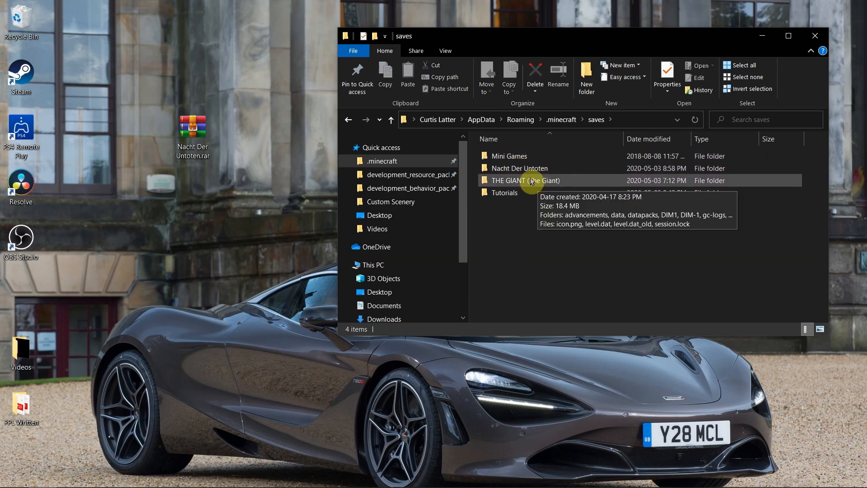
click(518, 168)
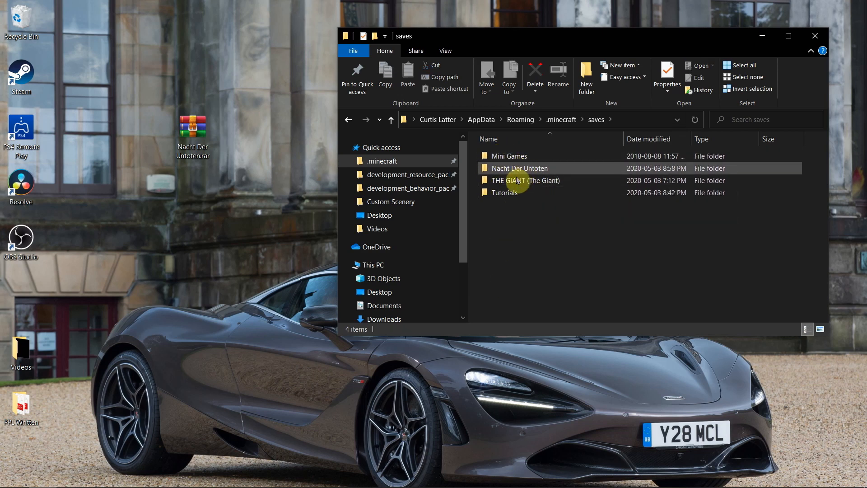
click(814, 35)
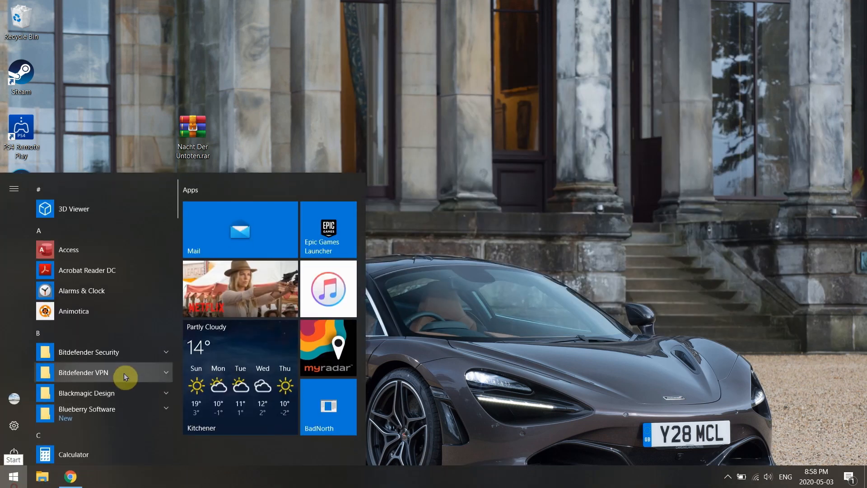
- Launch Minecraft from the Start menu's M section
scroll(down, 3)
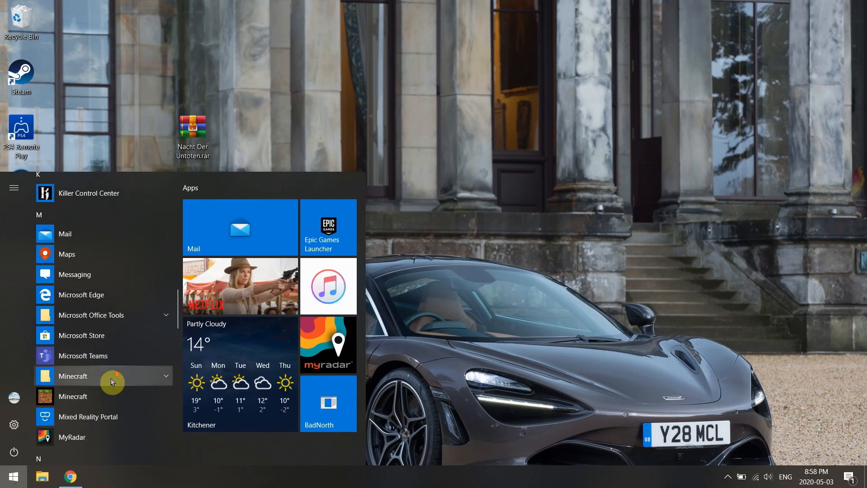
click(72, 396)
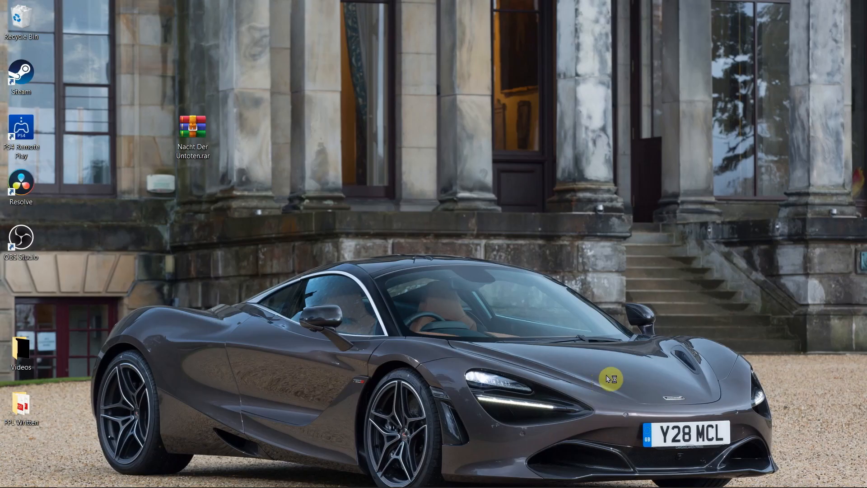
double_click(192, 126)
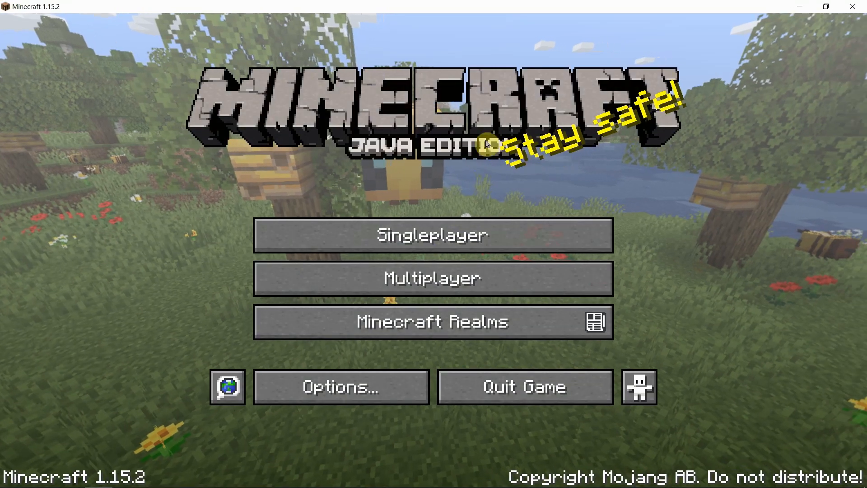
- Check that Nacht Der Untoten appears in Singleplayer's Select World list, then return to the title screen
click(432, 235)
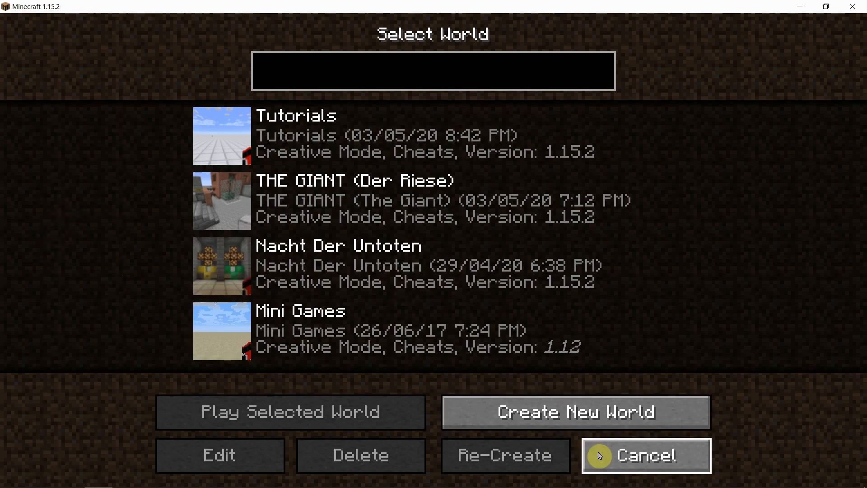
click(646, 455)
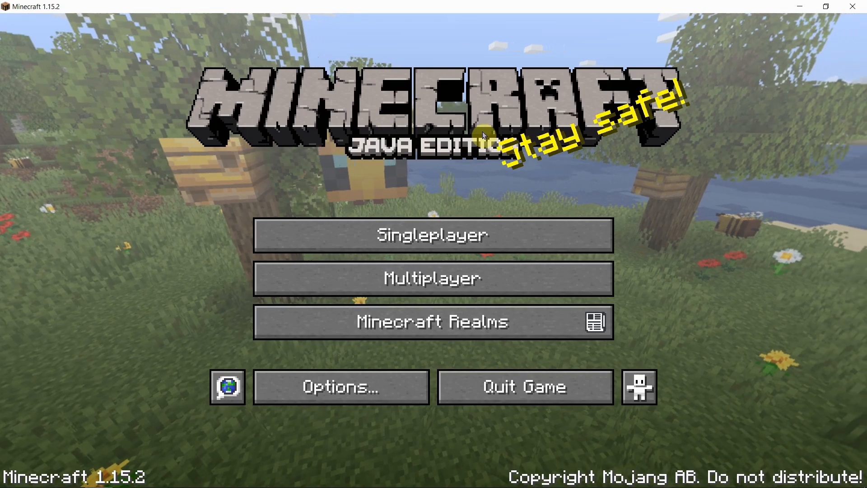